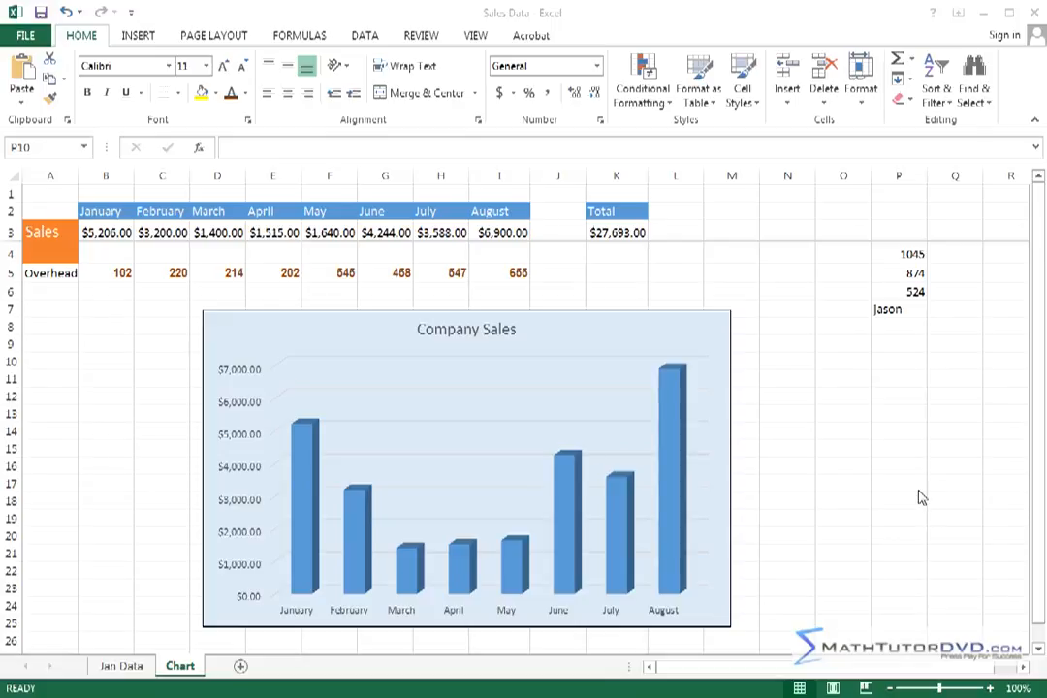
mouse_move(793, 318)
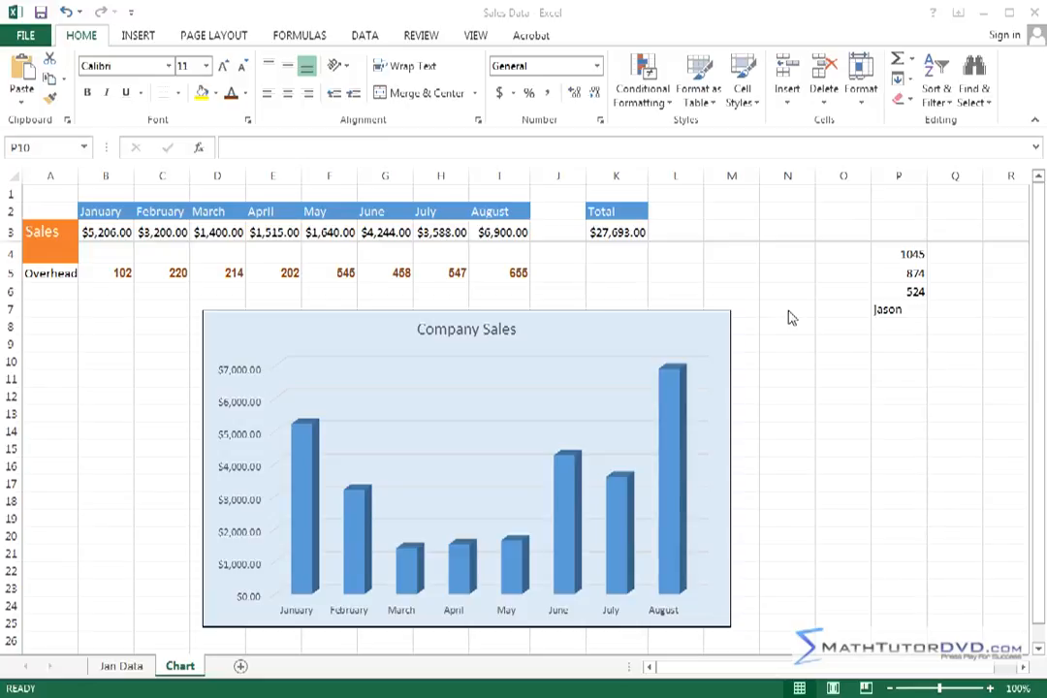
mouse_move(815, 250)
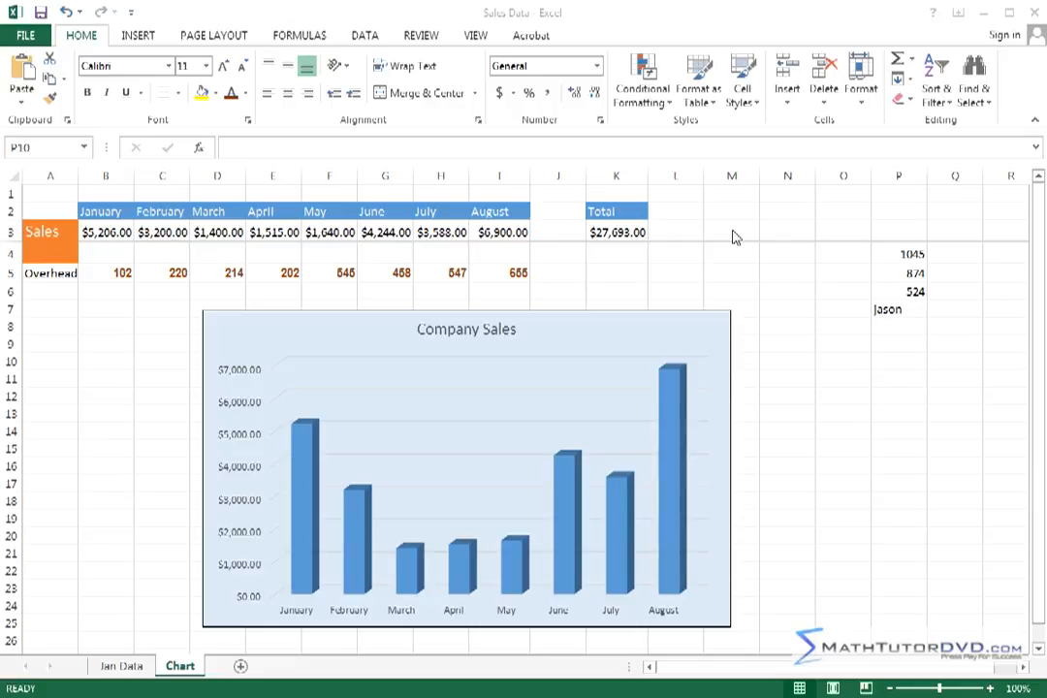
mouse_move(250, 89)
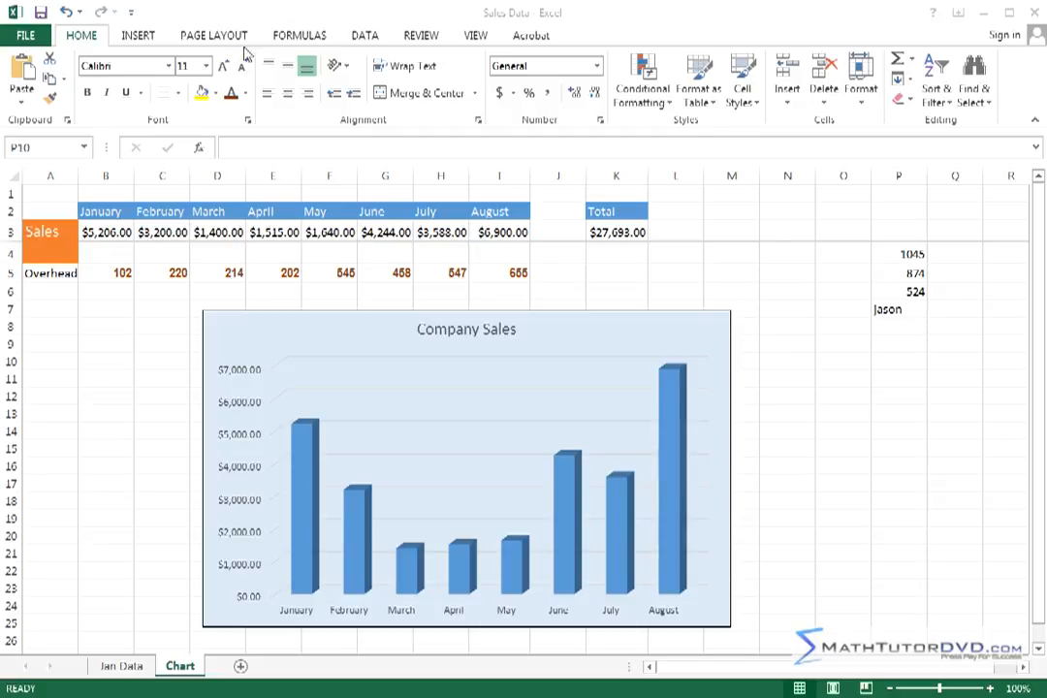
mouse_move(760, 186)
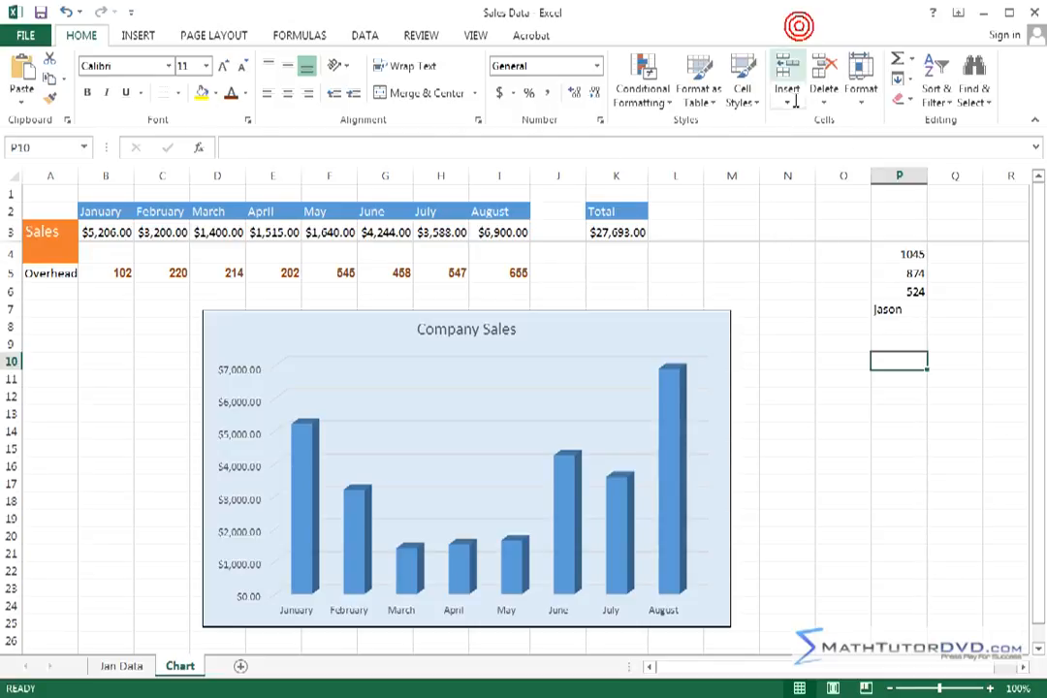
mouse_move(698, 77)
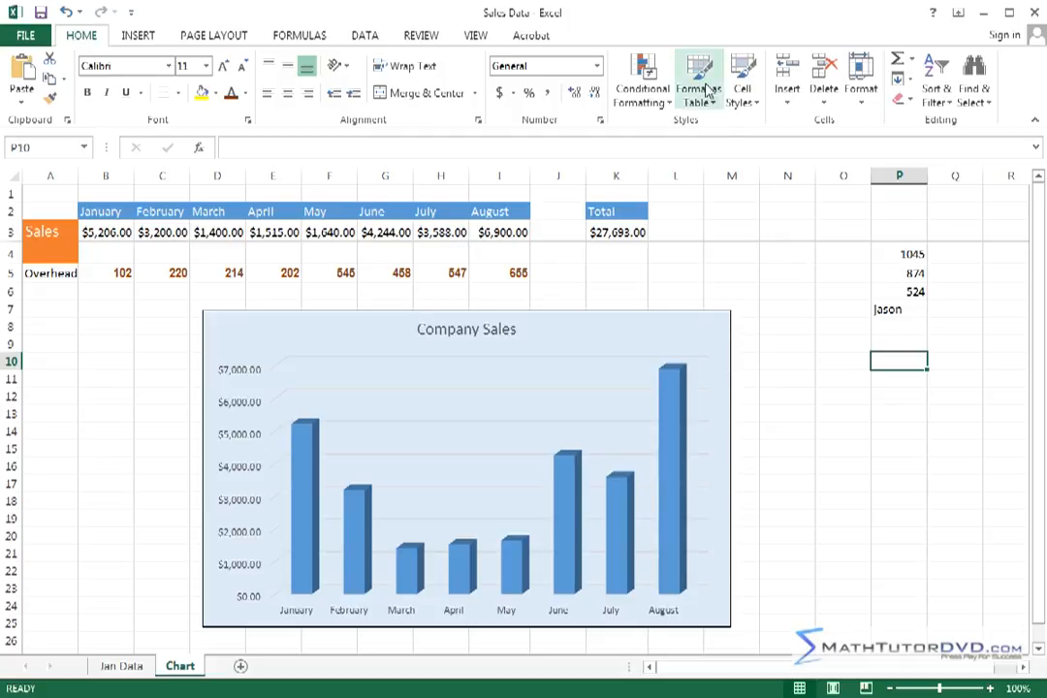
mouse_move(700, 77)
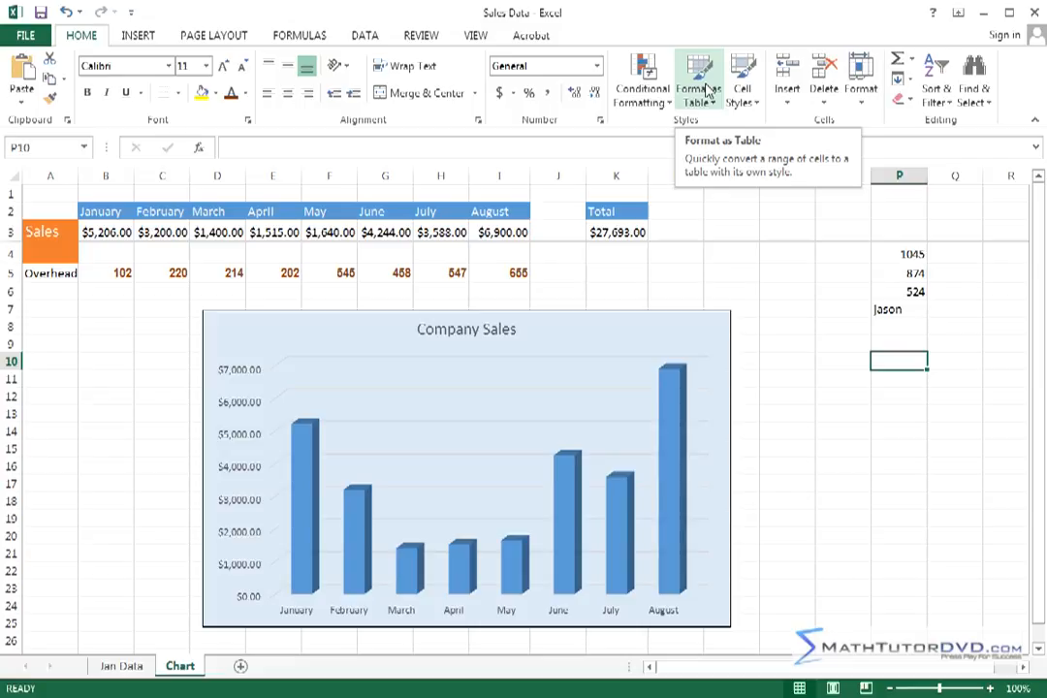
mouse_move(861, 78)
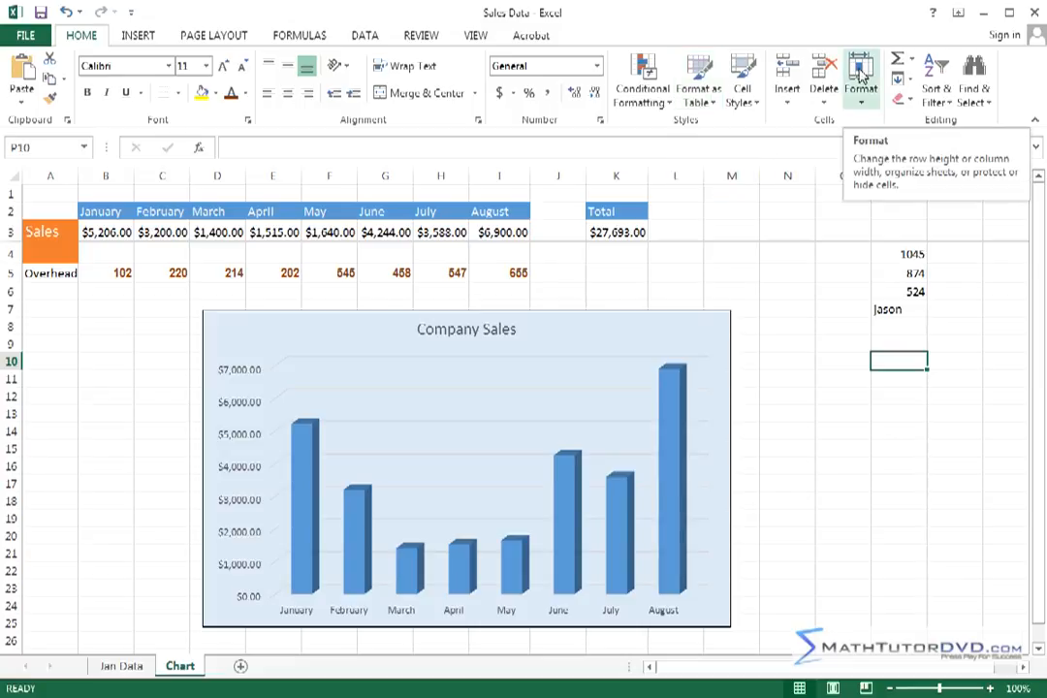
mouse_move(975, 175)
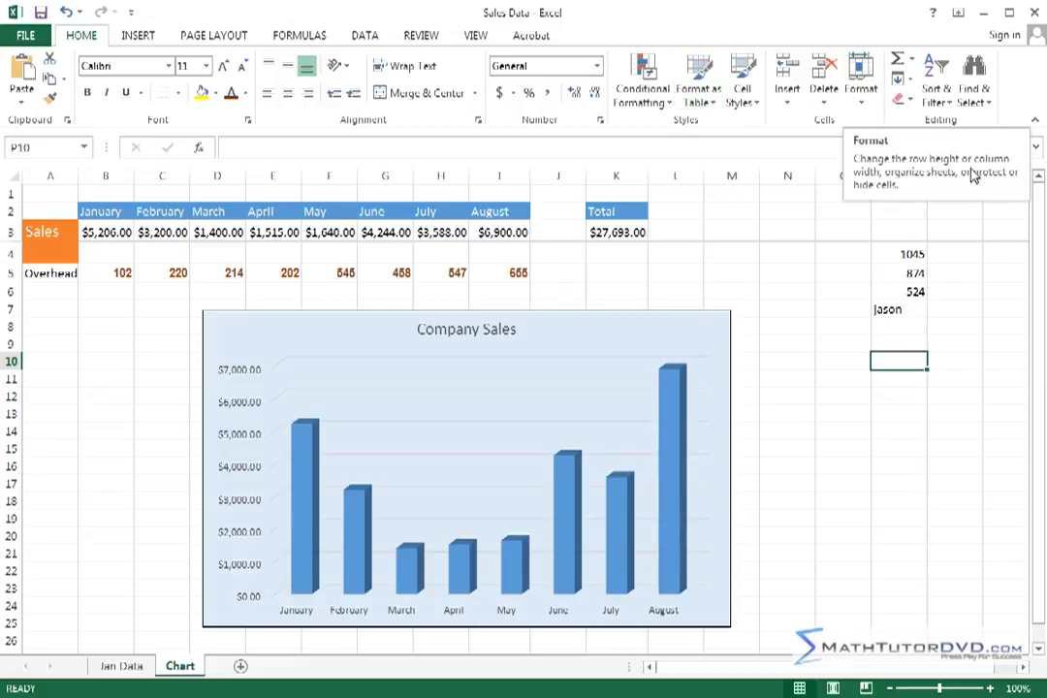
mouse_move(951, 173)
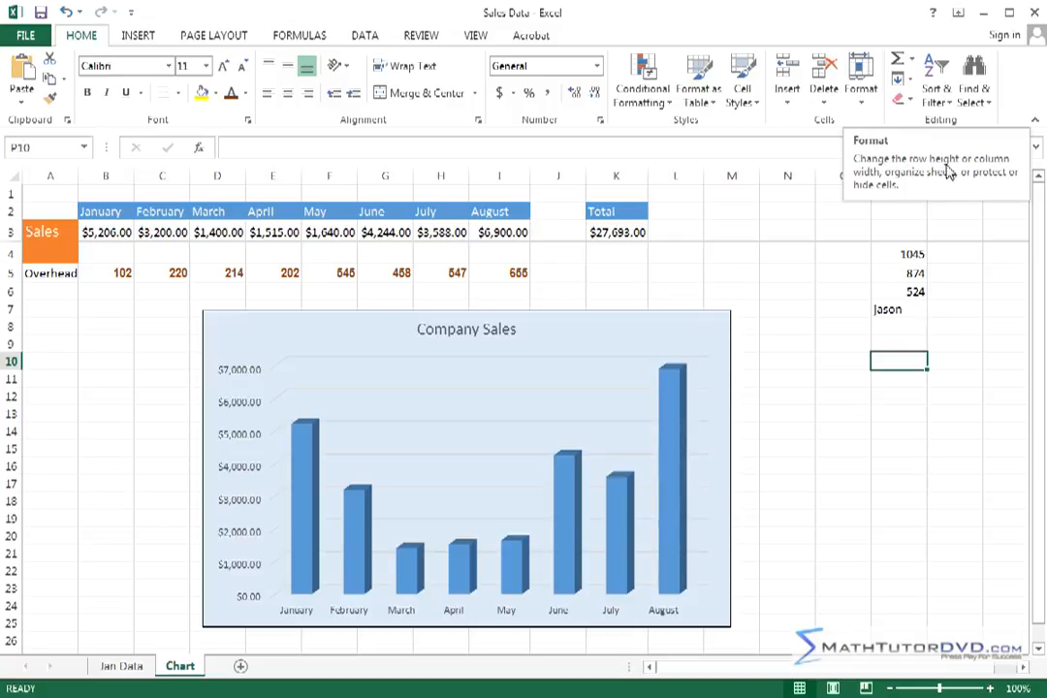
mouse_move(937, 190)
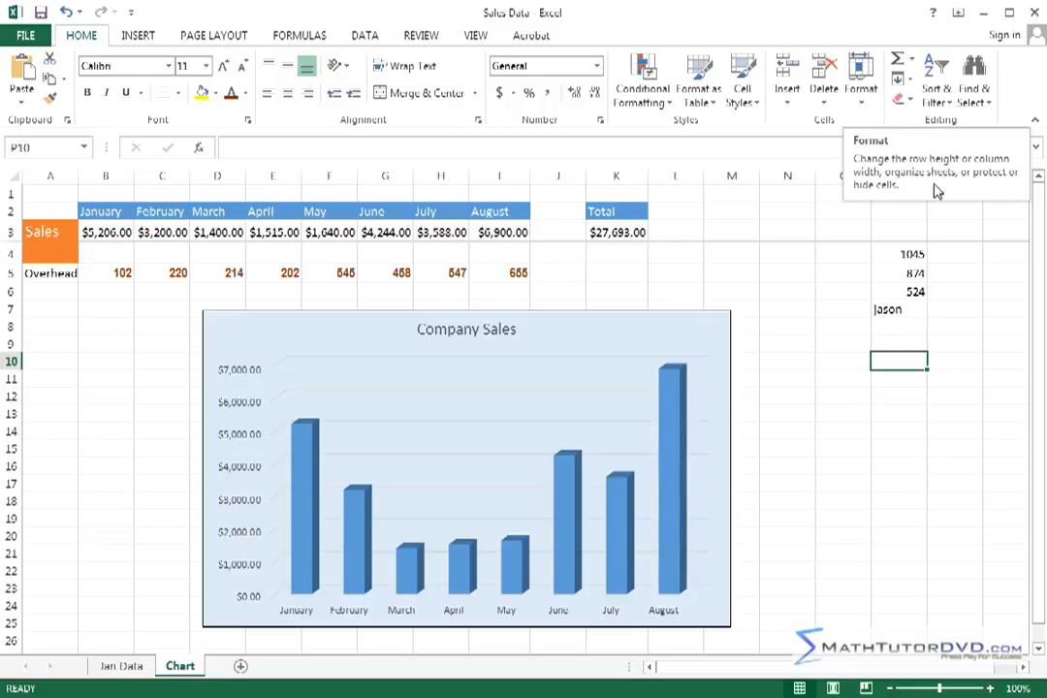
mouse_move(931, 190)
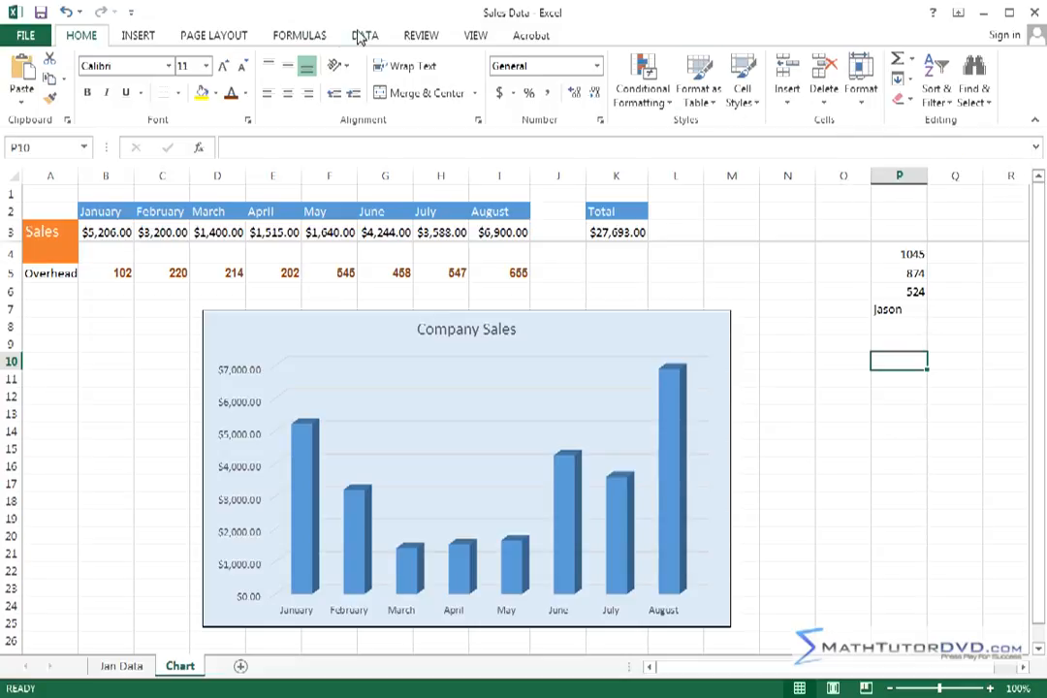
- Switch to the DATA tab to show the sort and filter commands
left_click(365, 35)
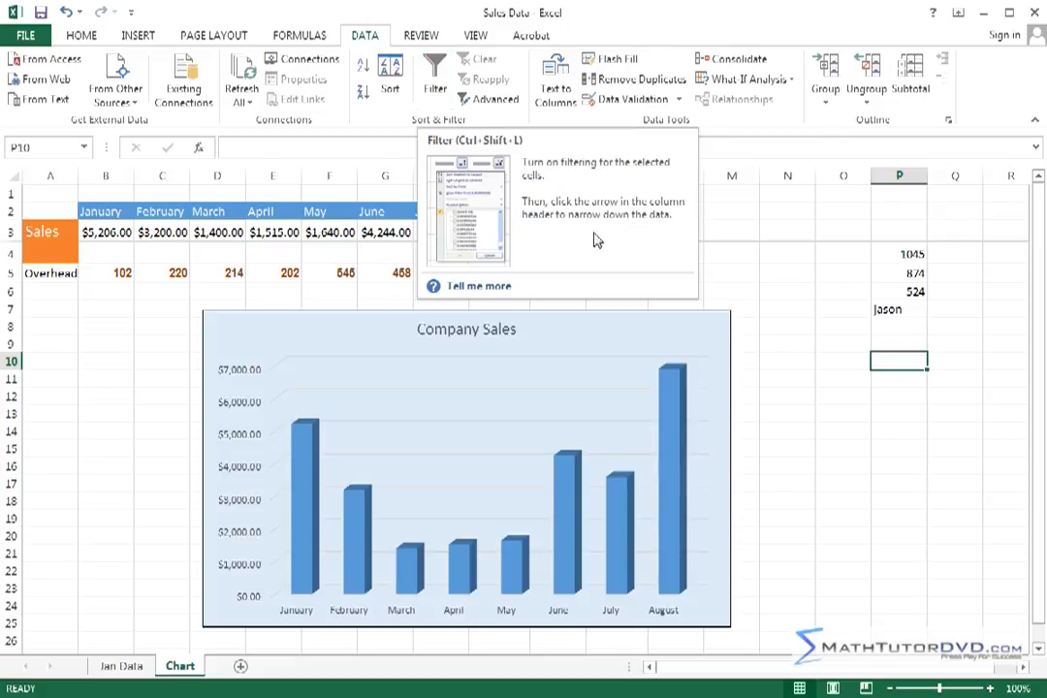
mouse_move(475, 175)
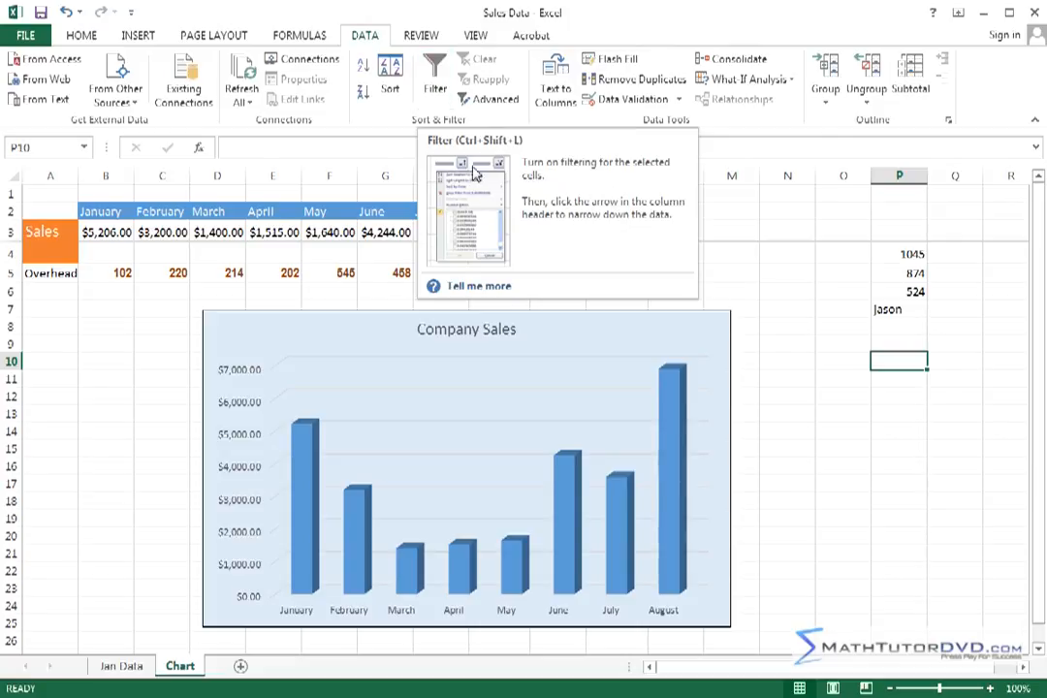
mouse_move(492, 292)
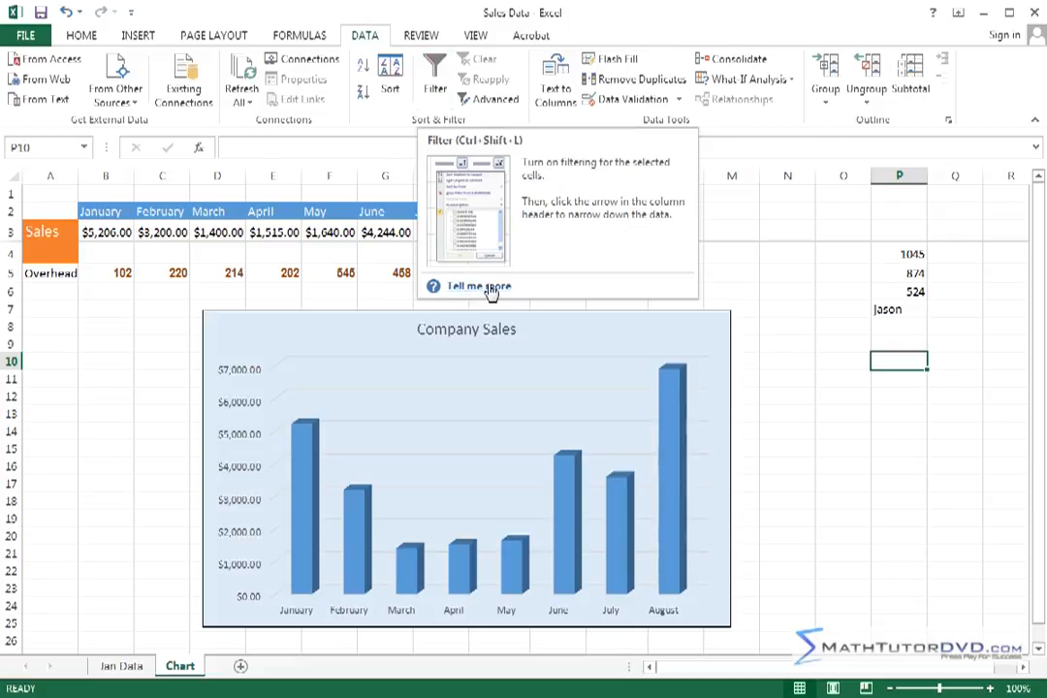
mouse_move(466, 165)
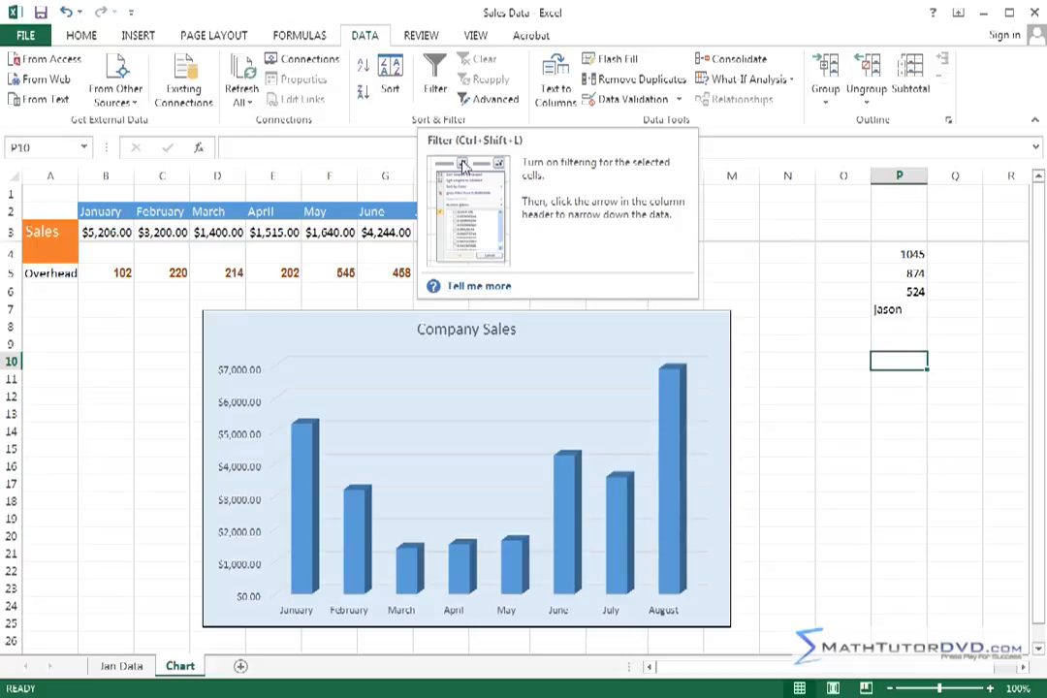
mouse_move(575, 236)
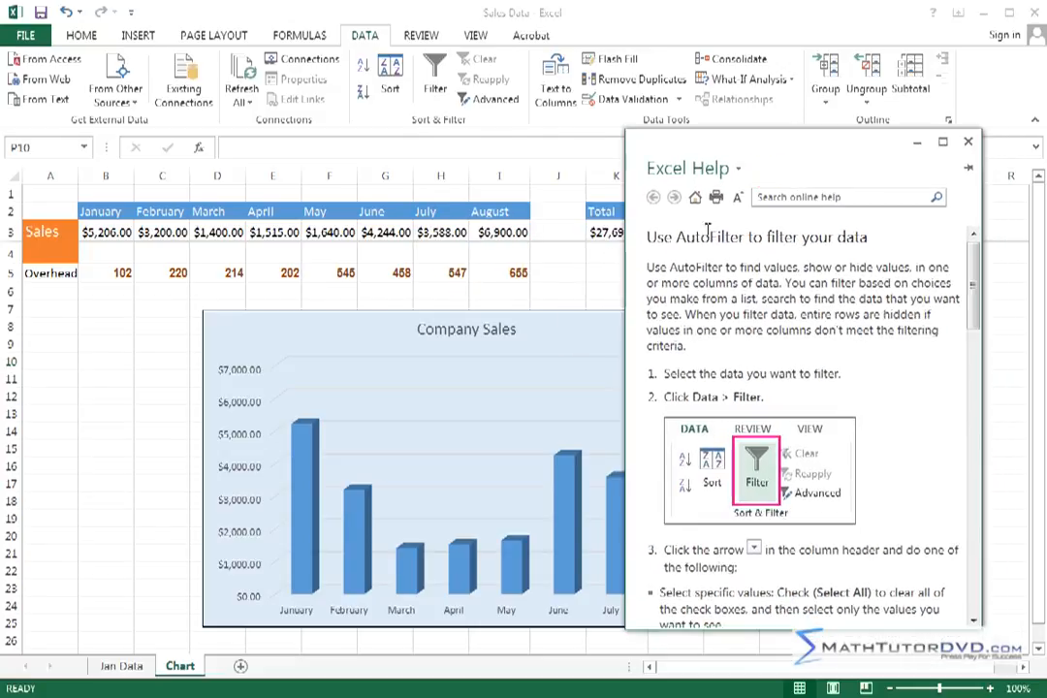
mouse_move(878, 395)
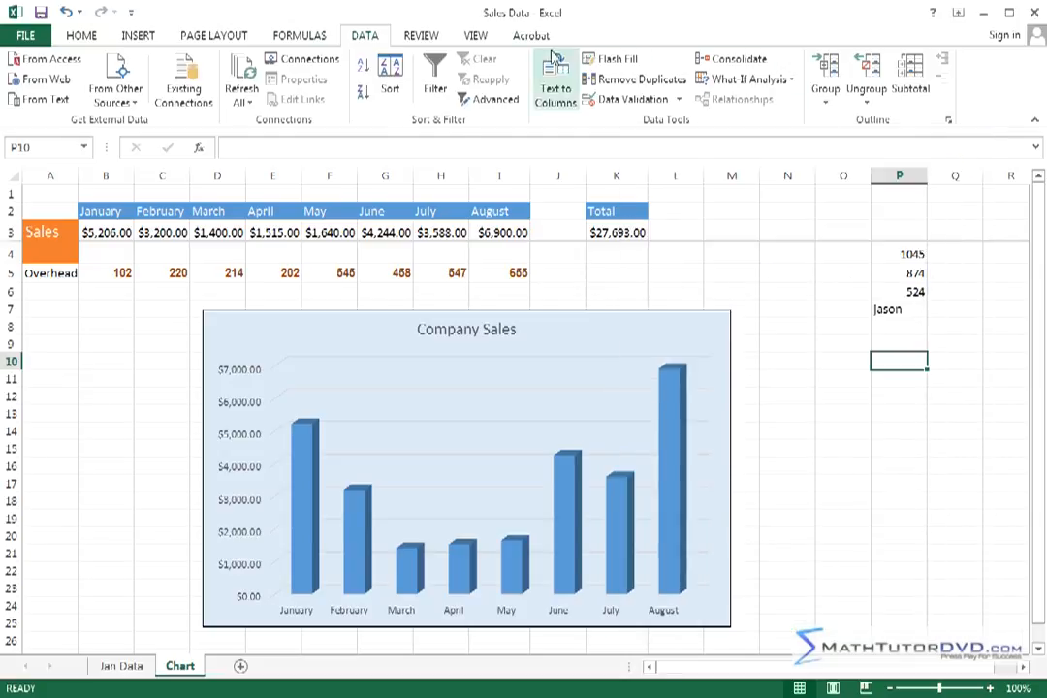
- Pass through the FORMULAS tab and settle on the INSERT tab's table, picture and chart commands
left_click(300, 35)
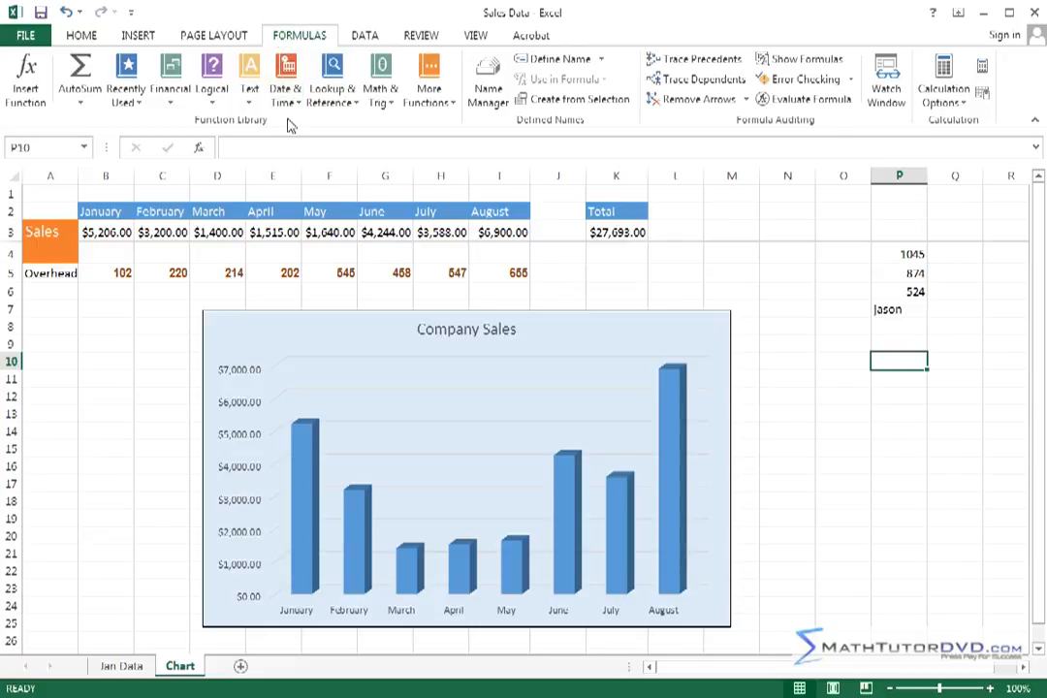
left_click(139, 35)
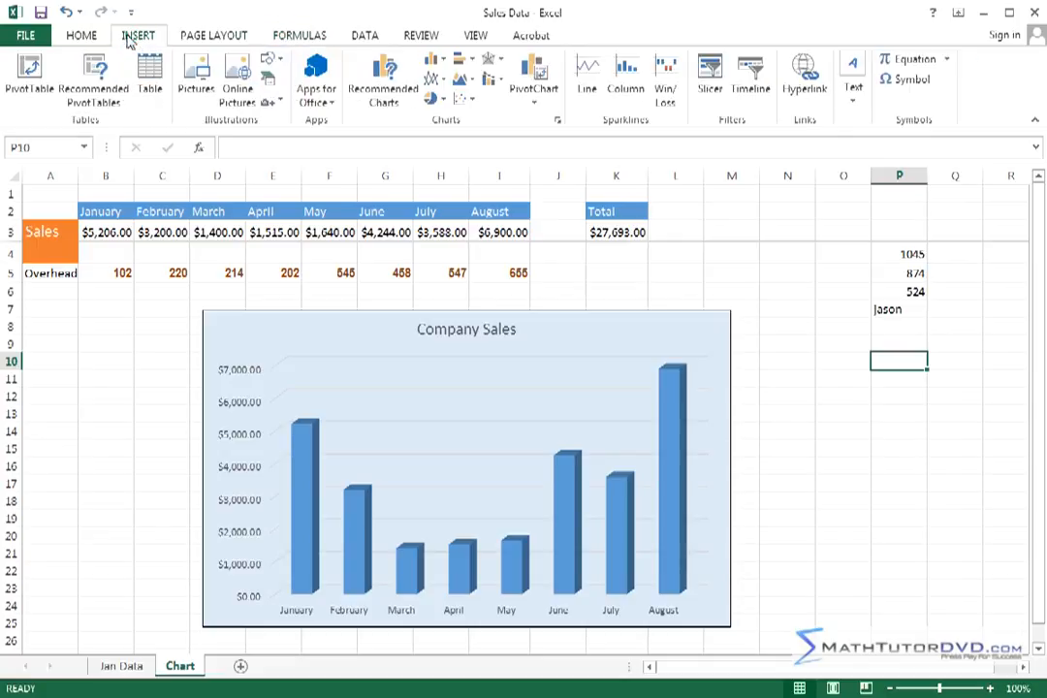